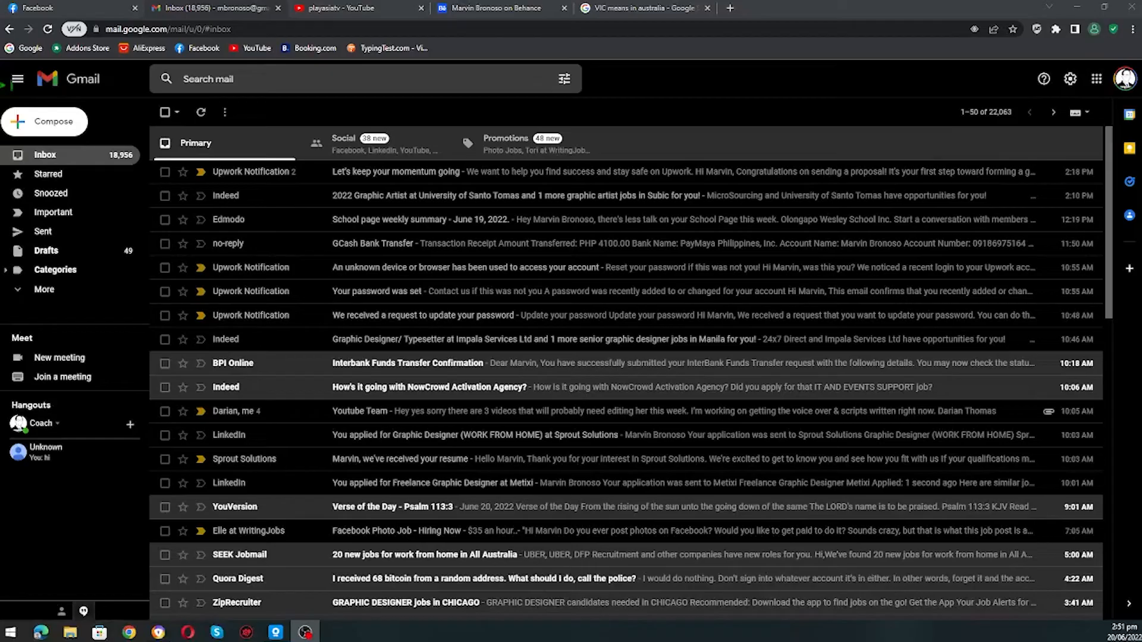
mouse_move(256, 282)
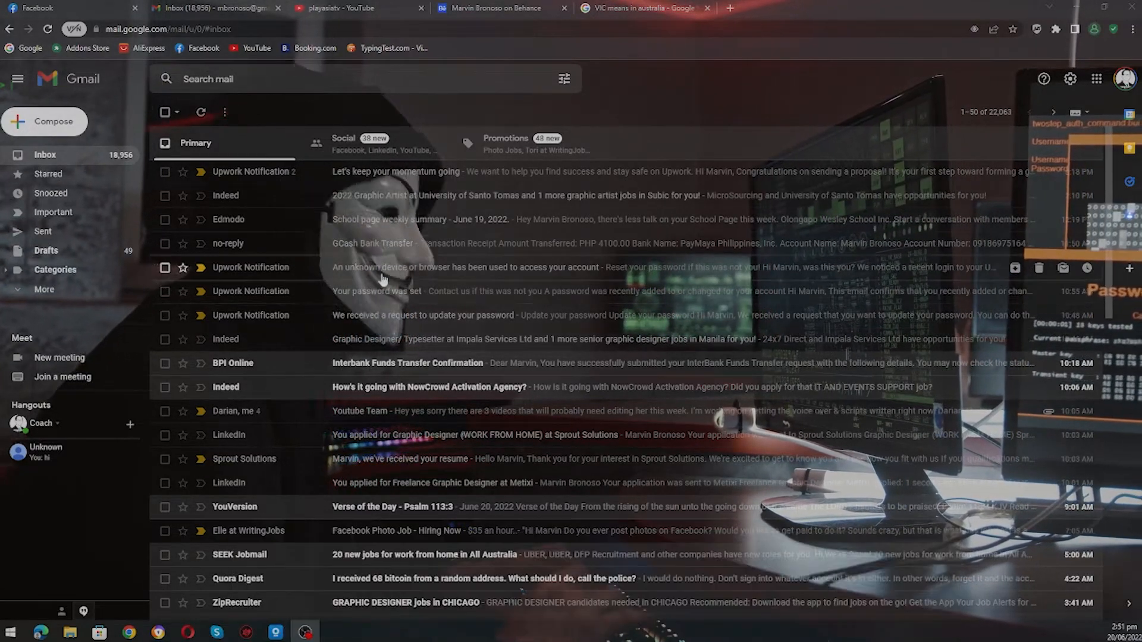
Scroll to the bottom of the inbox and load the next page, messages 51–100
scroll(down, 3)
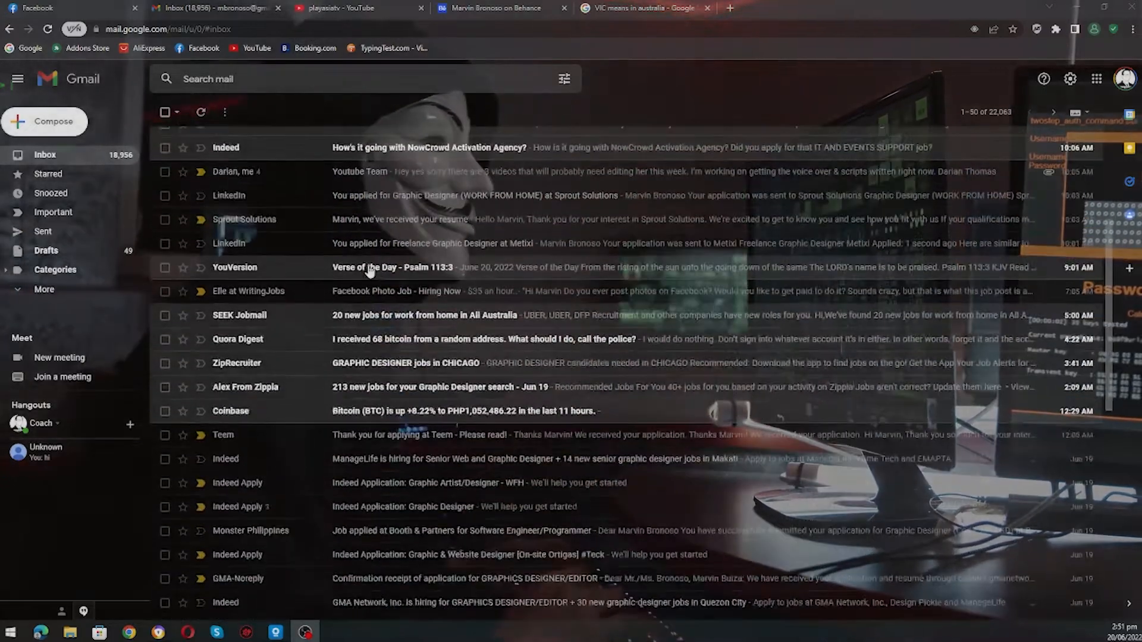
scroll(down, 3)
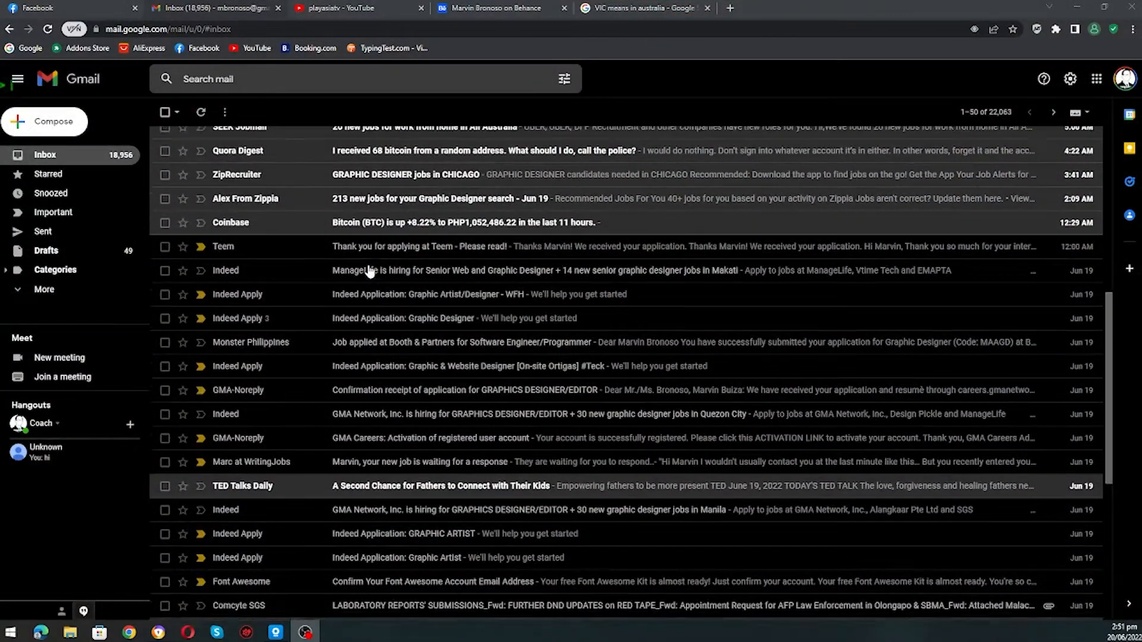
scroll(down, 3)
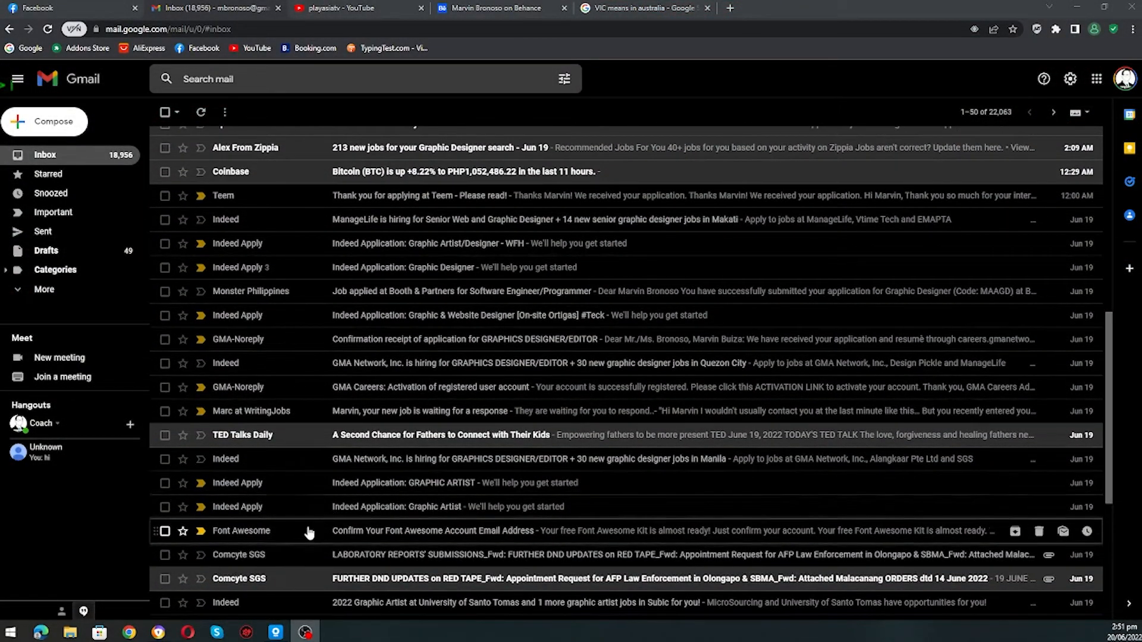
scroll(down, 3)
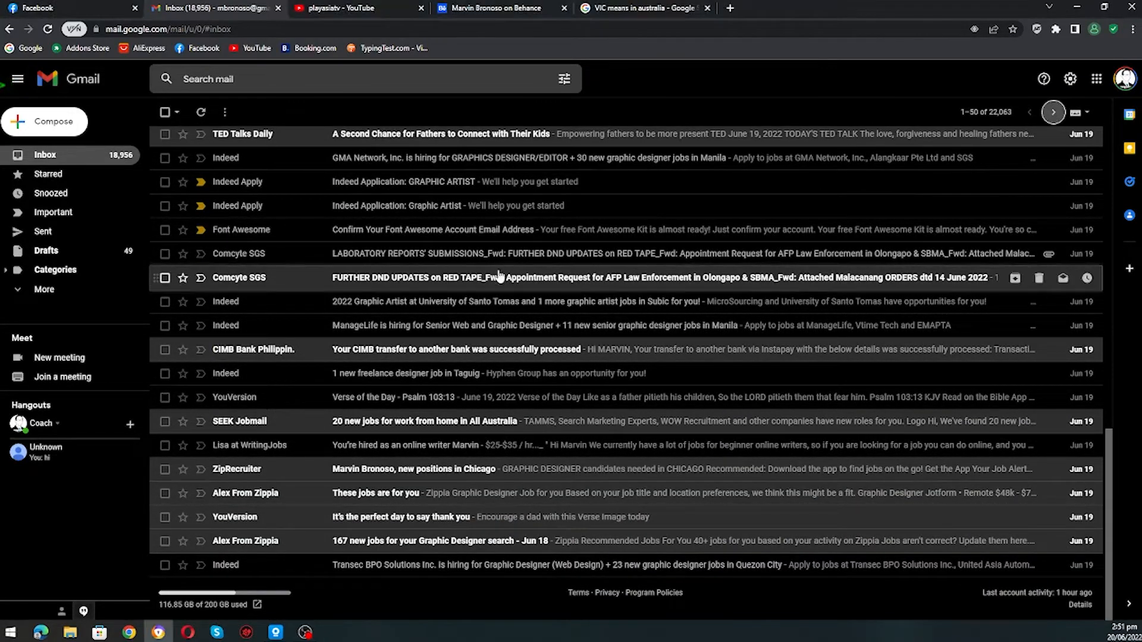
click(1053, 111)
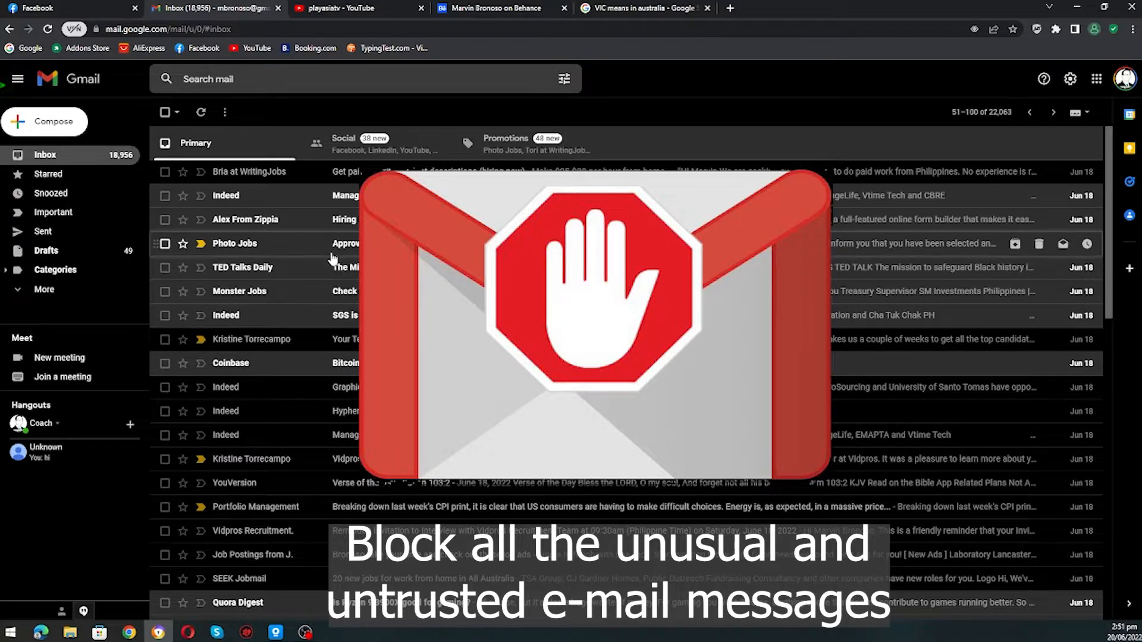
Open the 'Approved Job: $45 for 7 minutes of work!' email from Photo Jobs
click(235, 243)
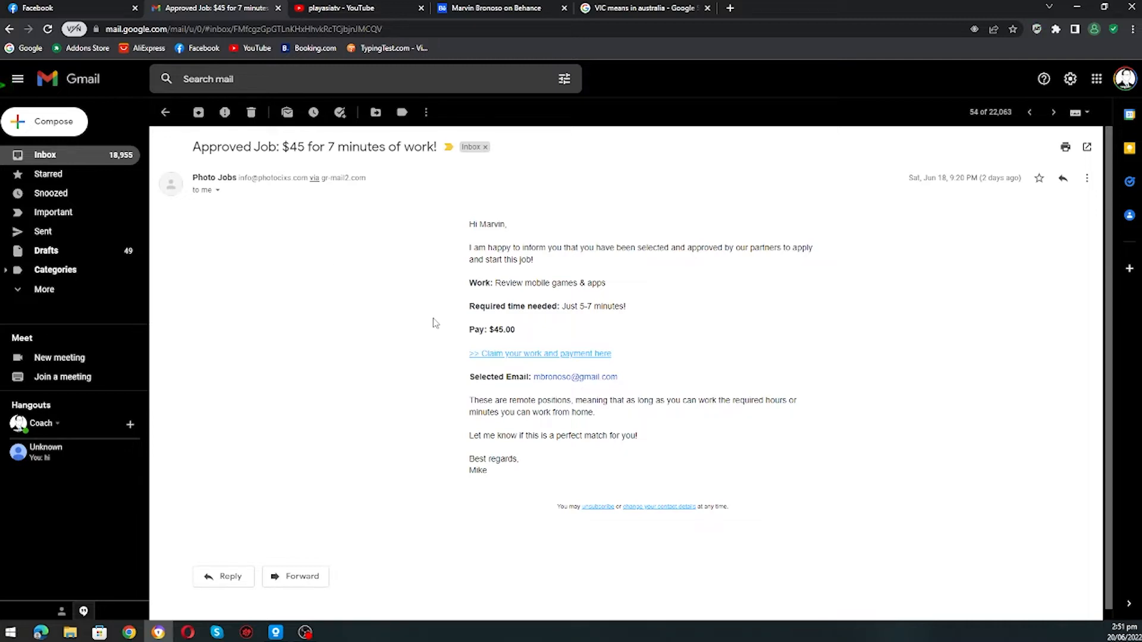
mouse_move(456, 365)
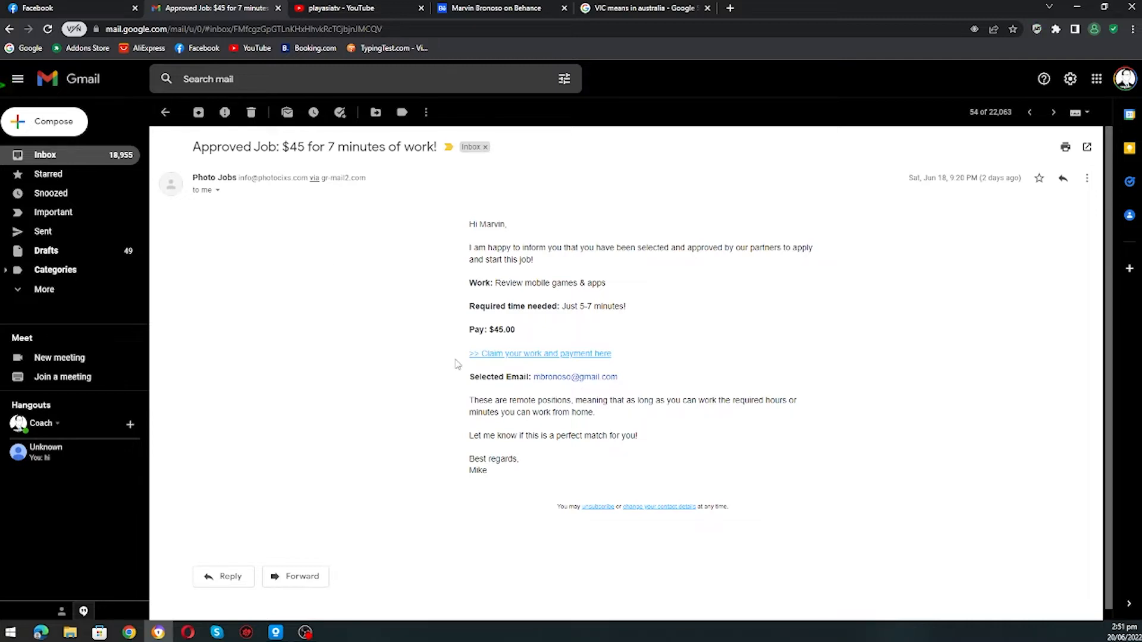
mouse_move(512, 357)
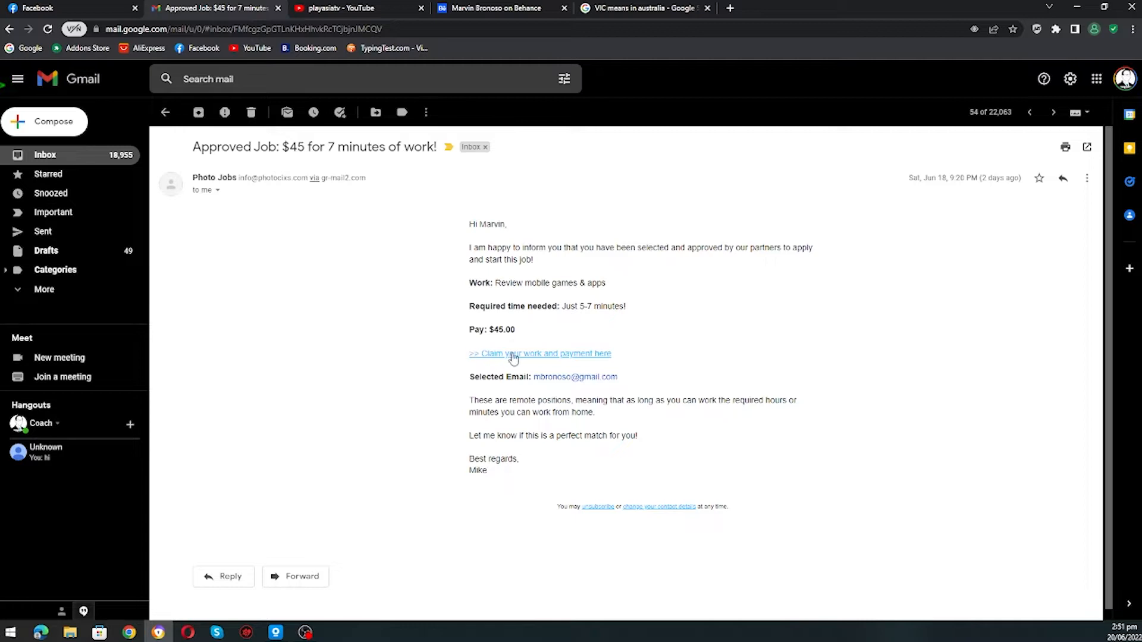
click(539, 354)
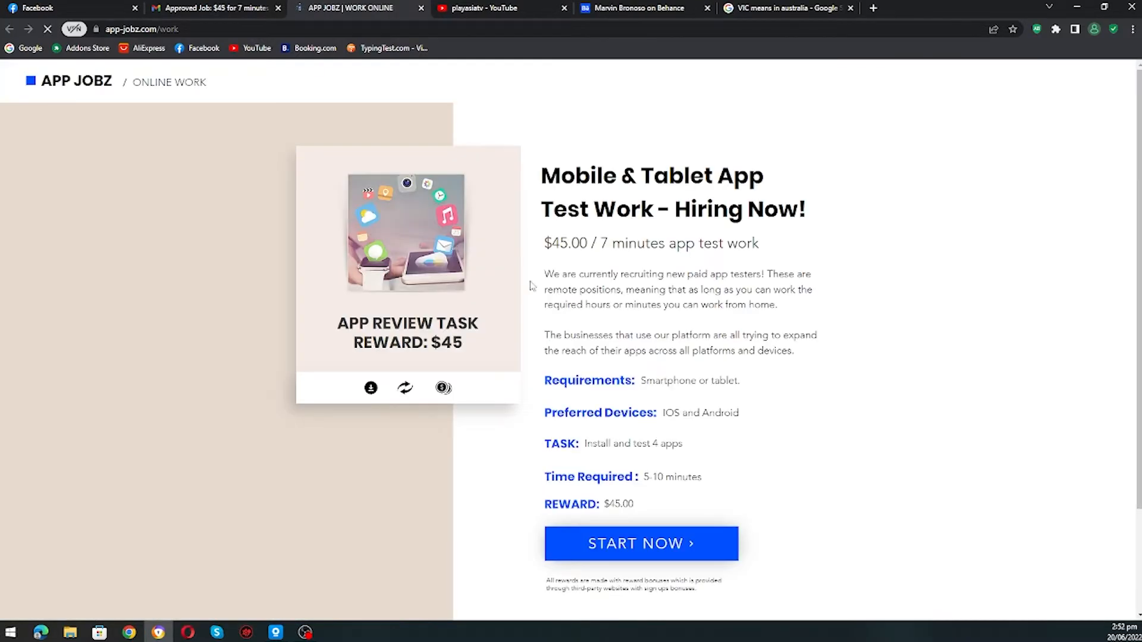
scroll(down, 3)
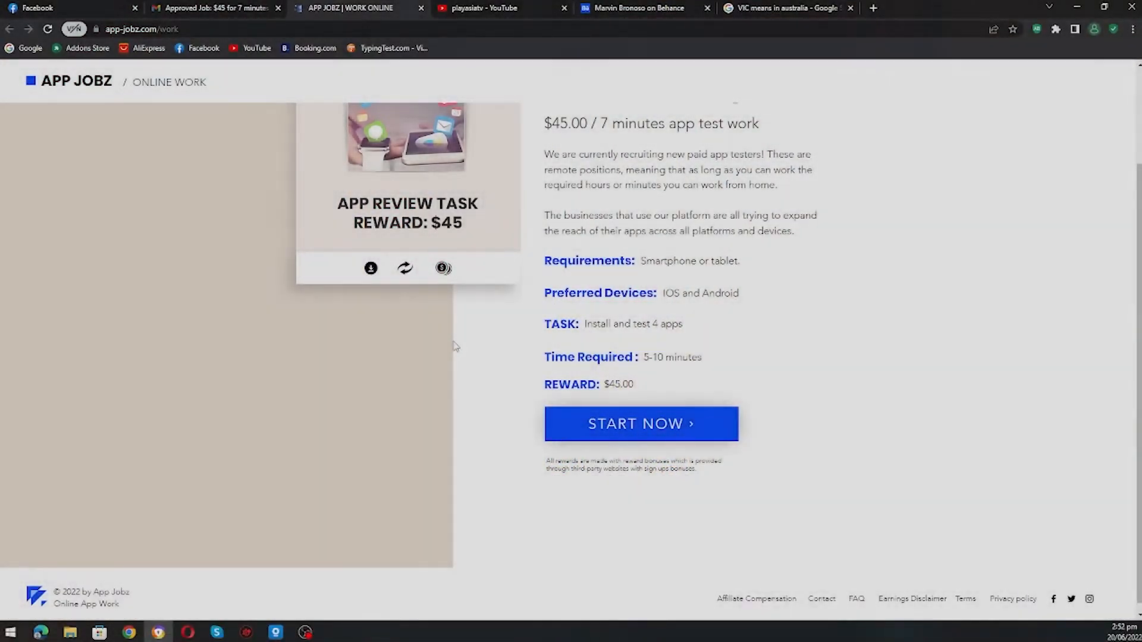
scroll(up, 3)
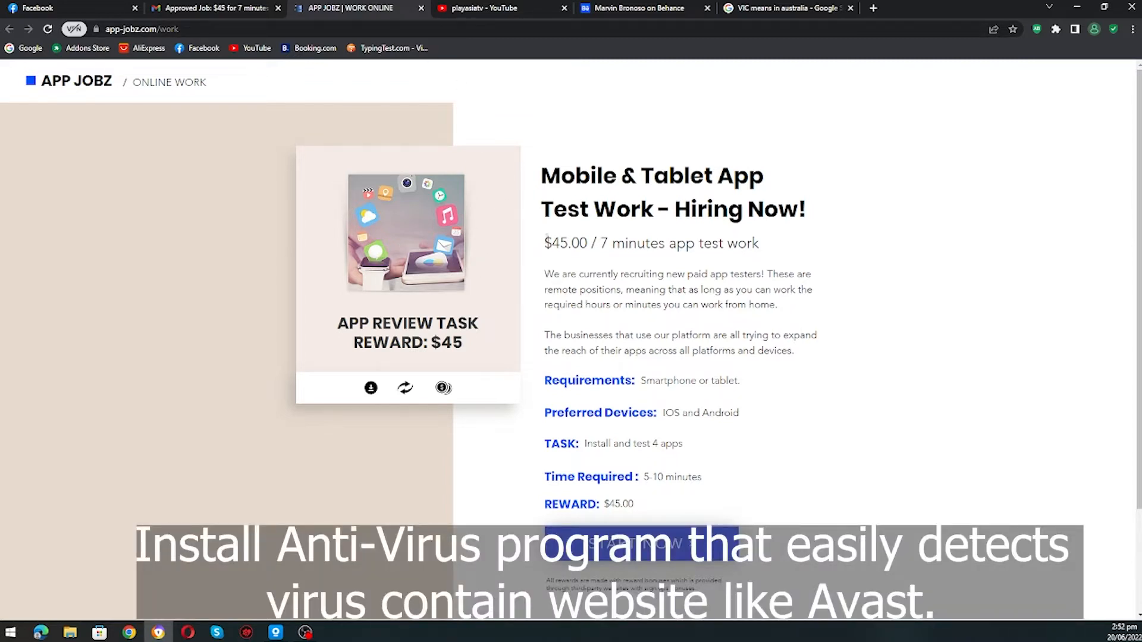
mouse_move(470, 91)
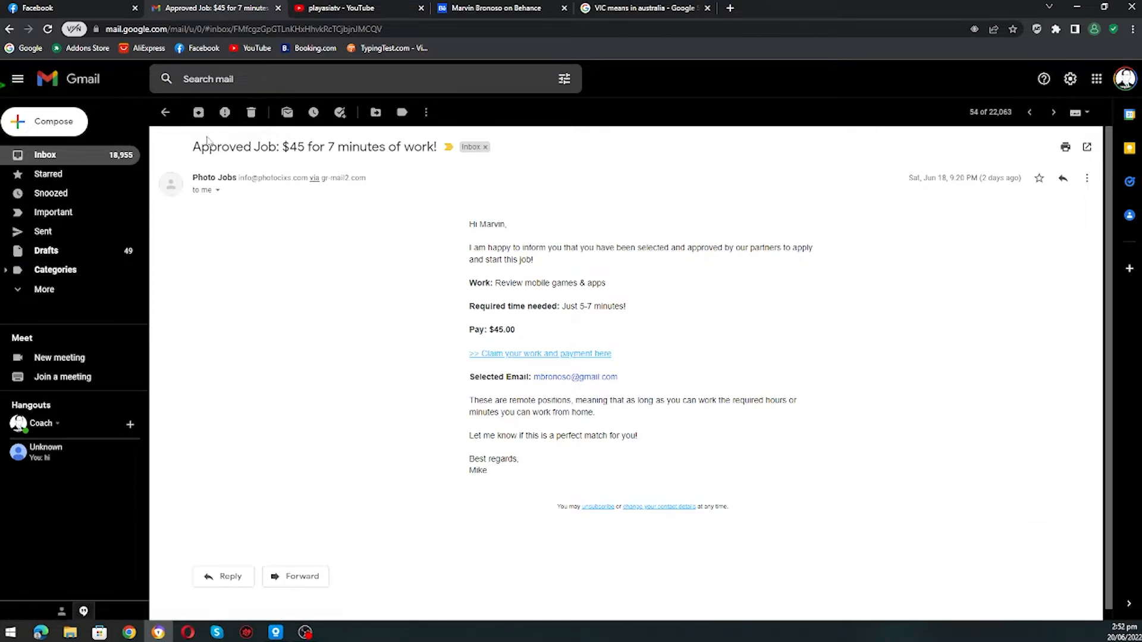
Return from the approved-job email to the inbox list and scroll through the messages
click(166, 113)
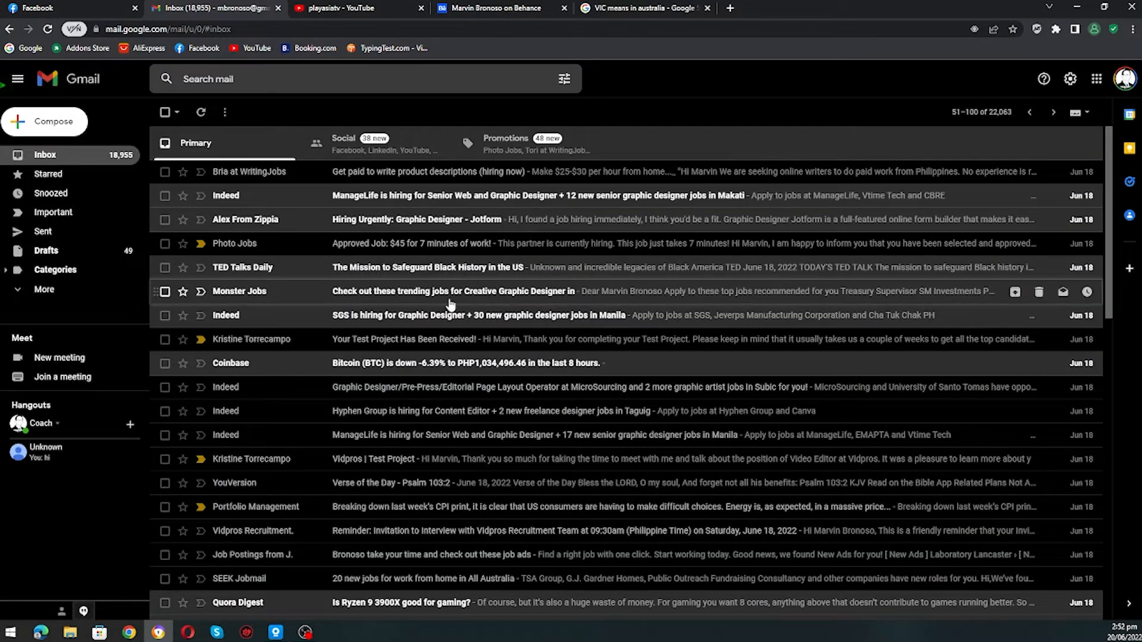
scroll(down, 3)
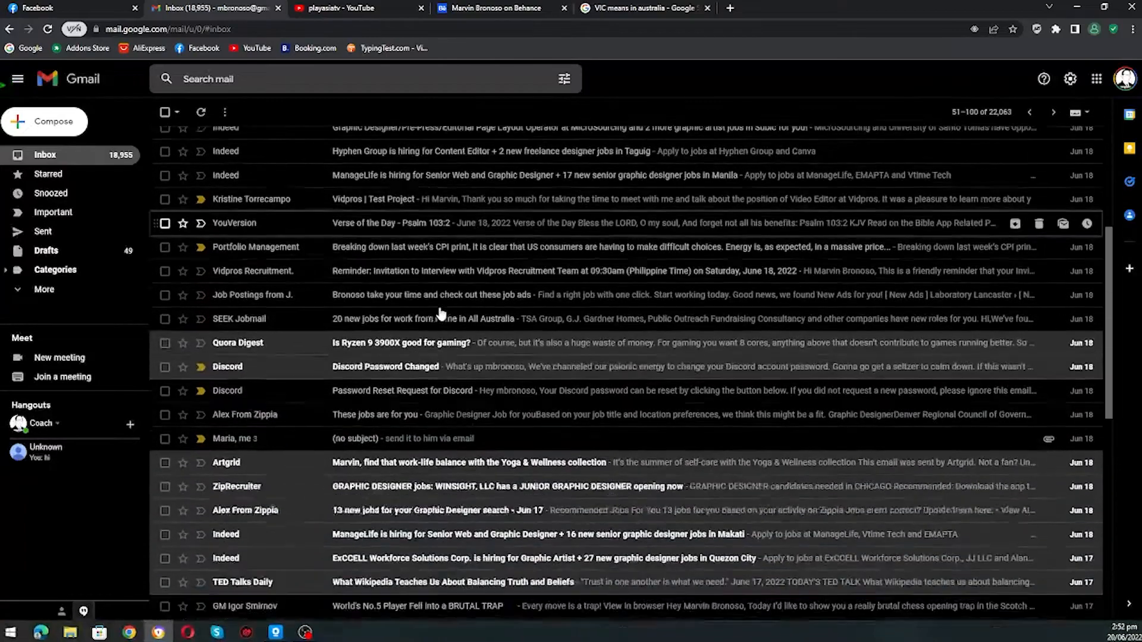
scroll(down, 3)
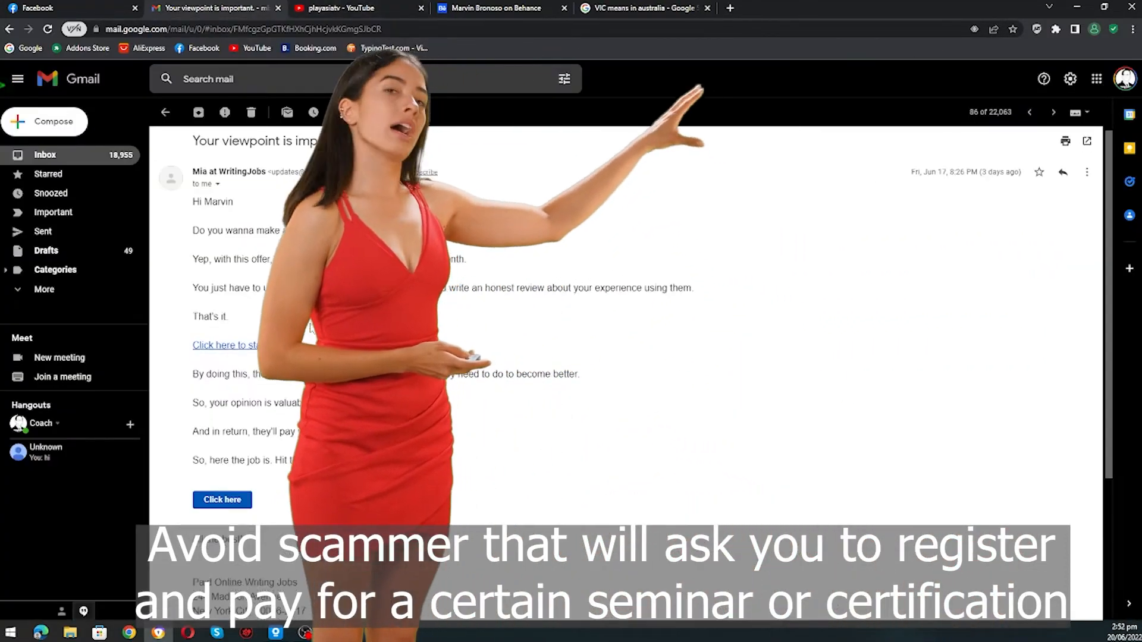
scroll(down, 3)
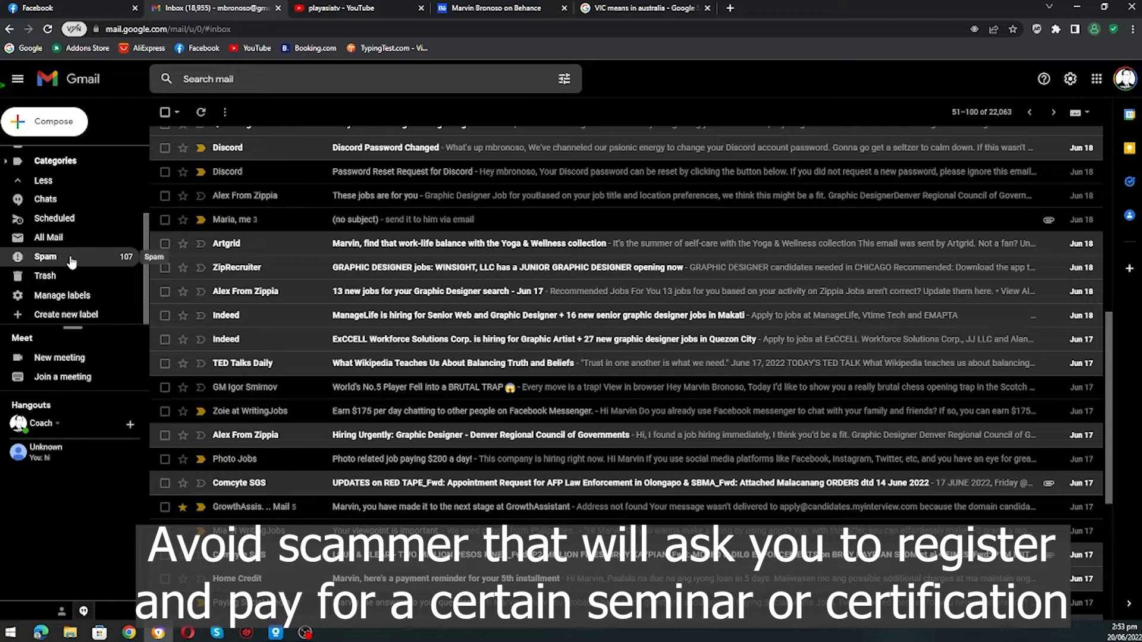
In Spam, open 'No Deadline has been submitted' and follow its position status link
click(45, 256)
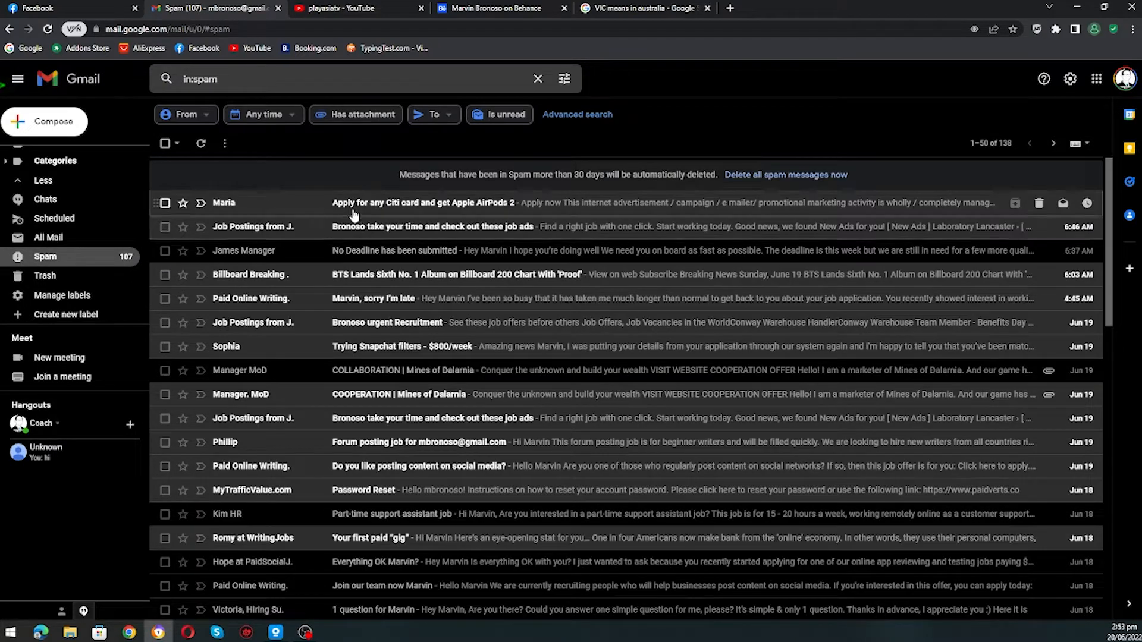
click(419, 251)
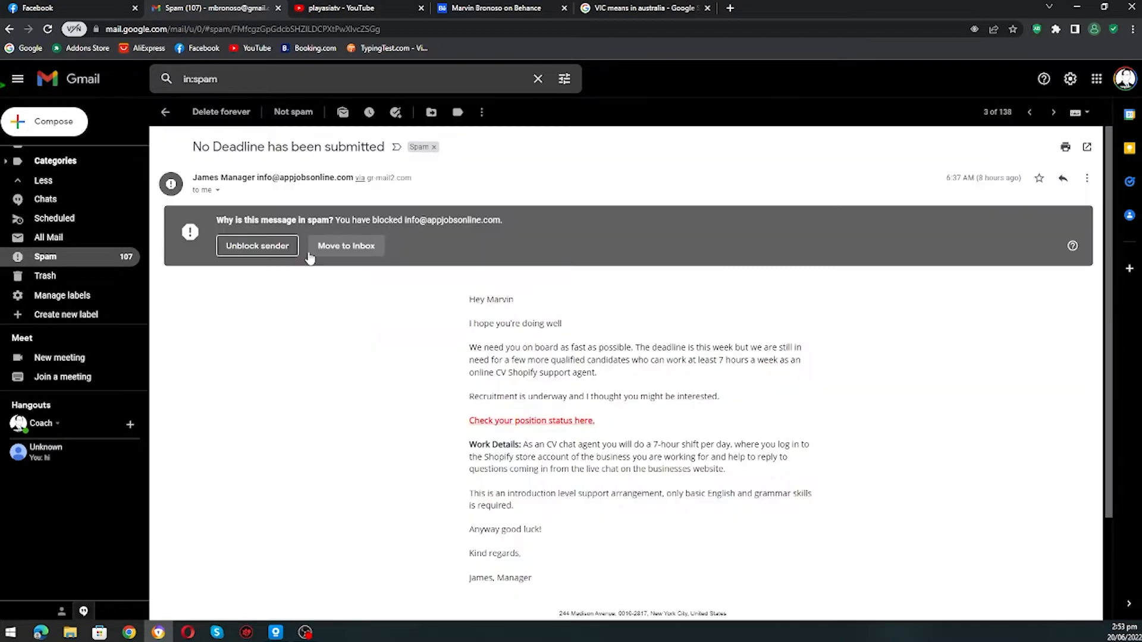
scroll(down, 3)
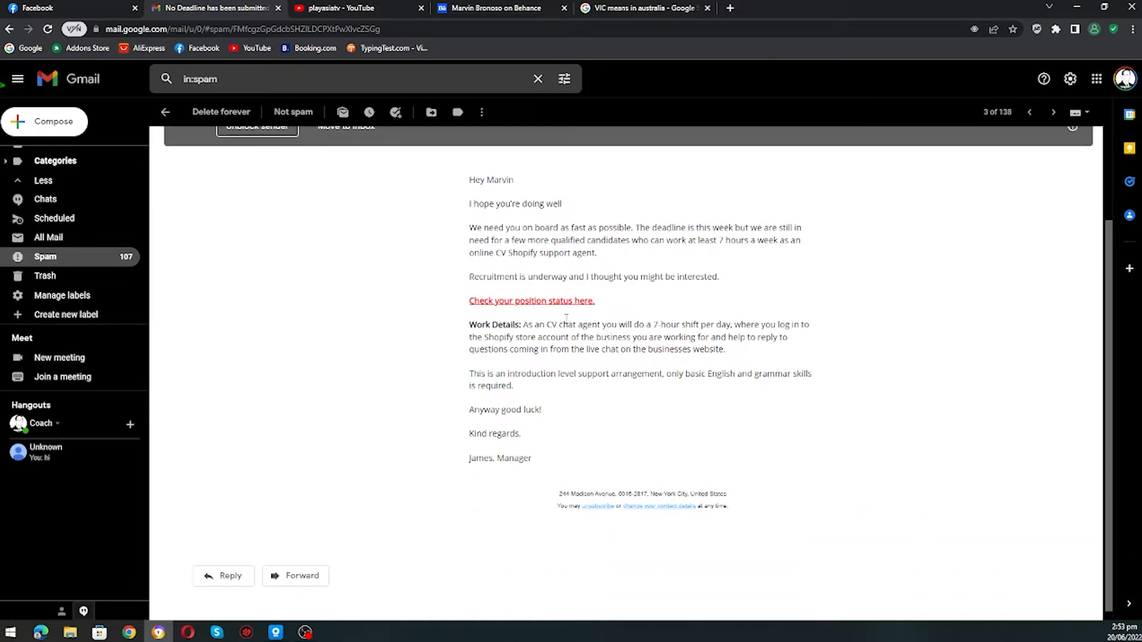
click(531, 301)
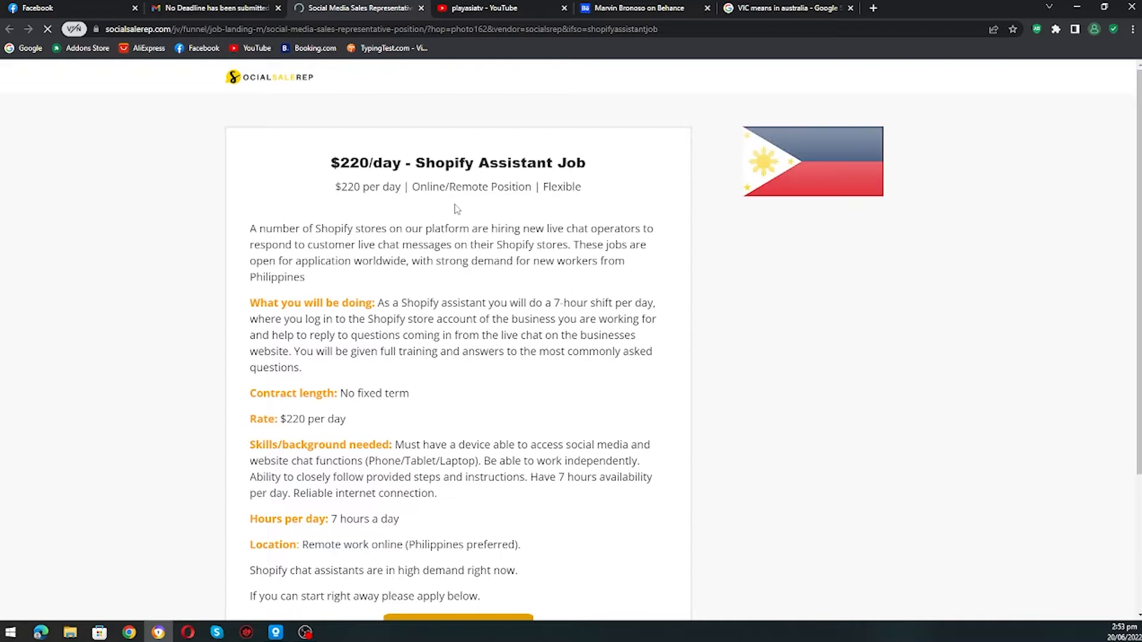
scroll(down, 3)
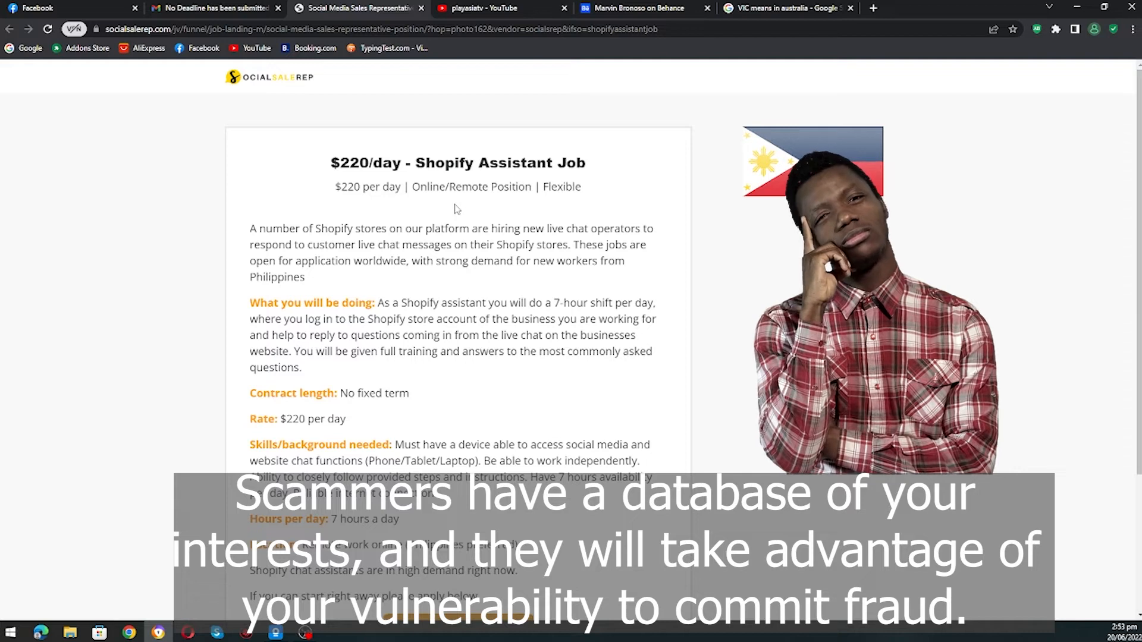
double_click(351, 163)
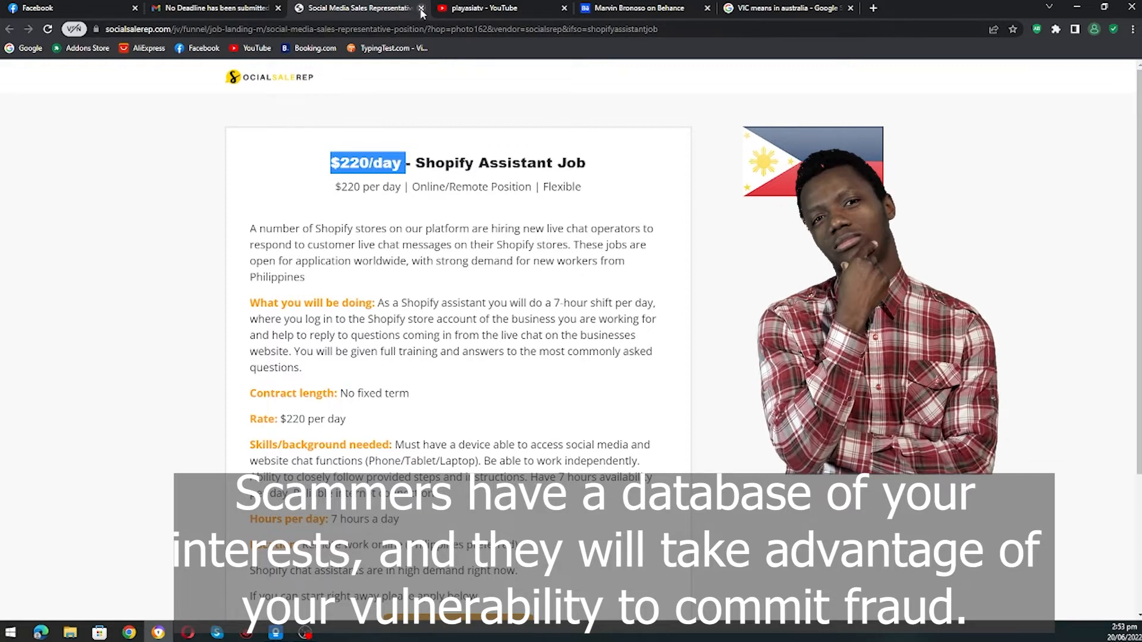
Close the Social Sale Rep Shopify job tab and go back to the Spam list
click(422, 8)
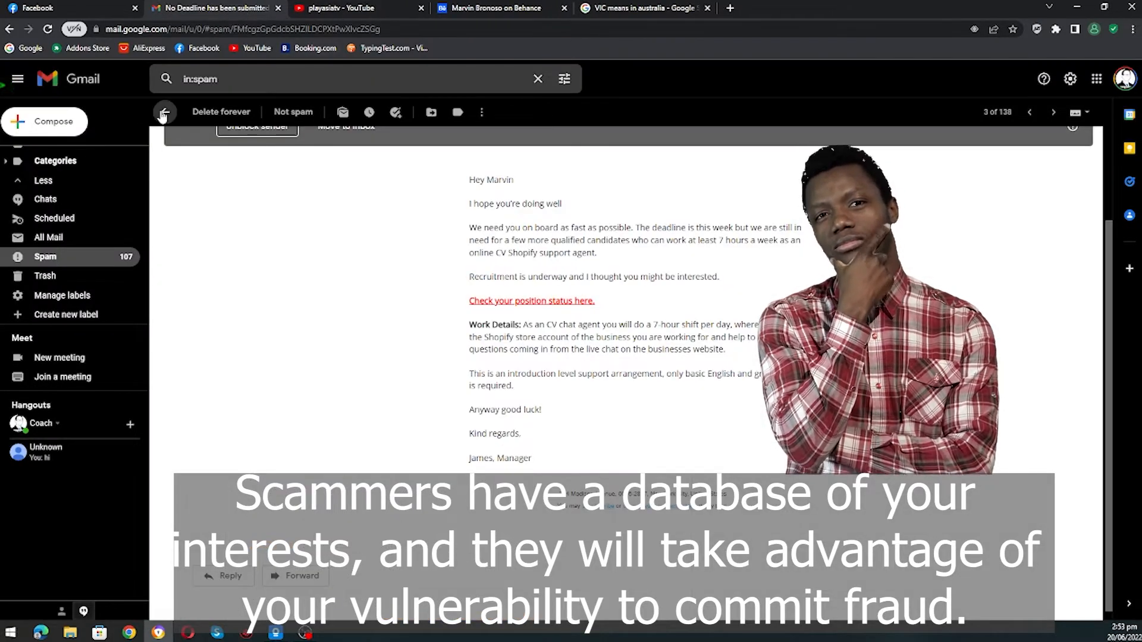
click(166, 112)
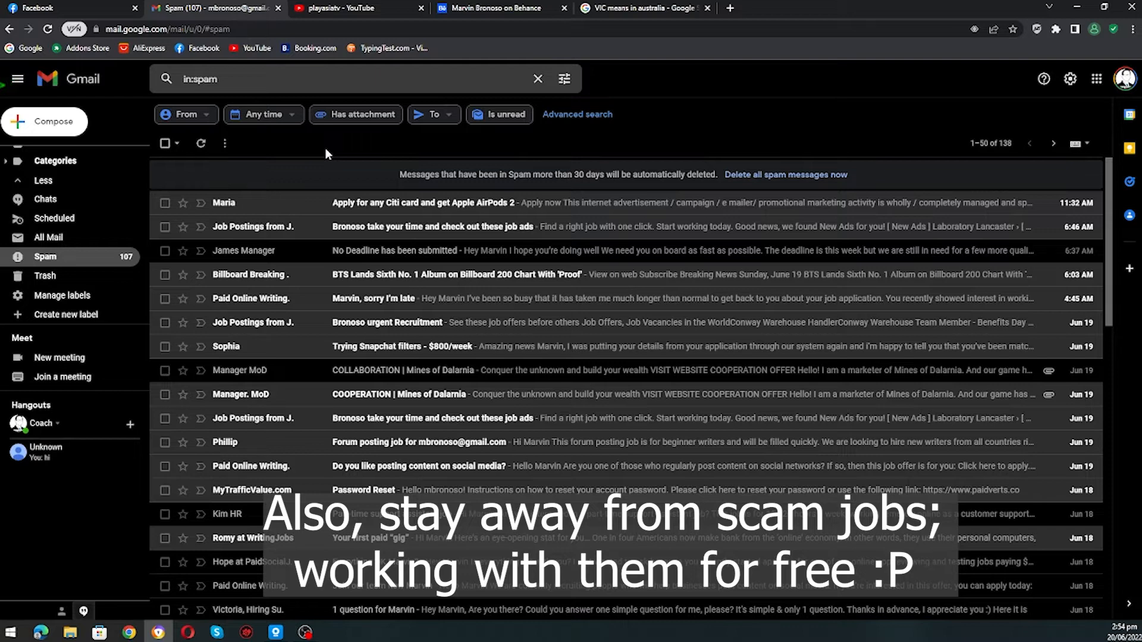
mouse_move(513, 251)
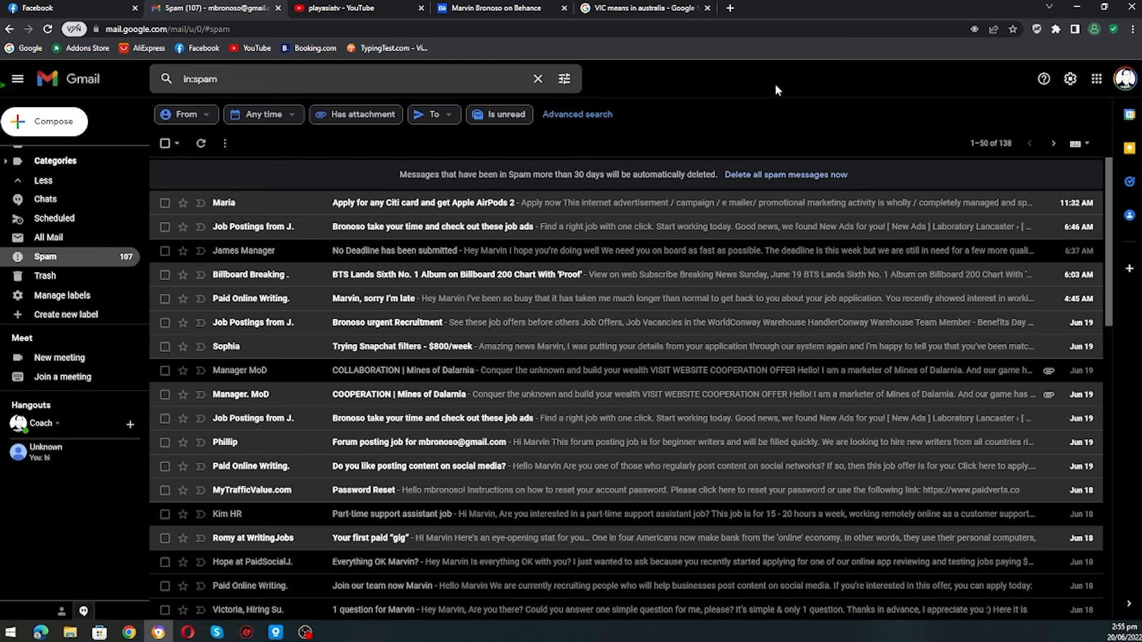
mouse_move(988, 347)
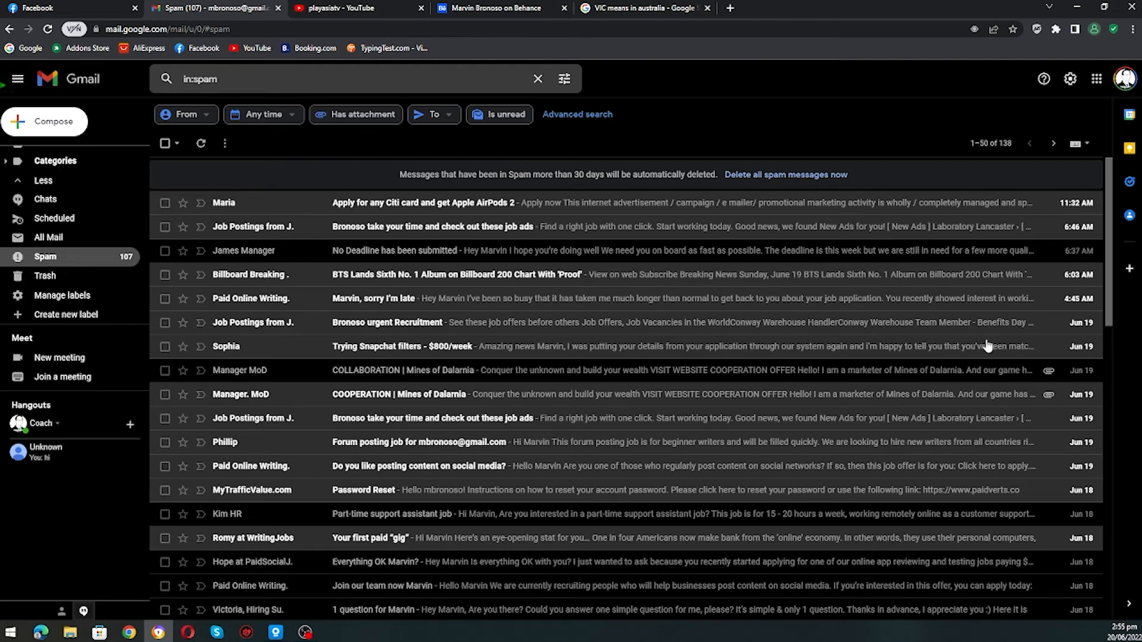